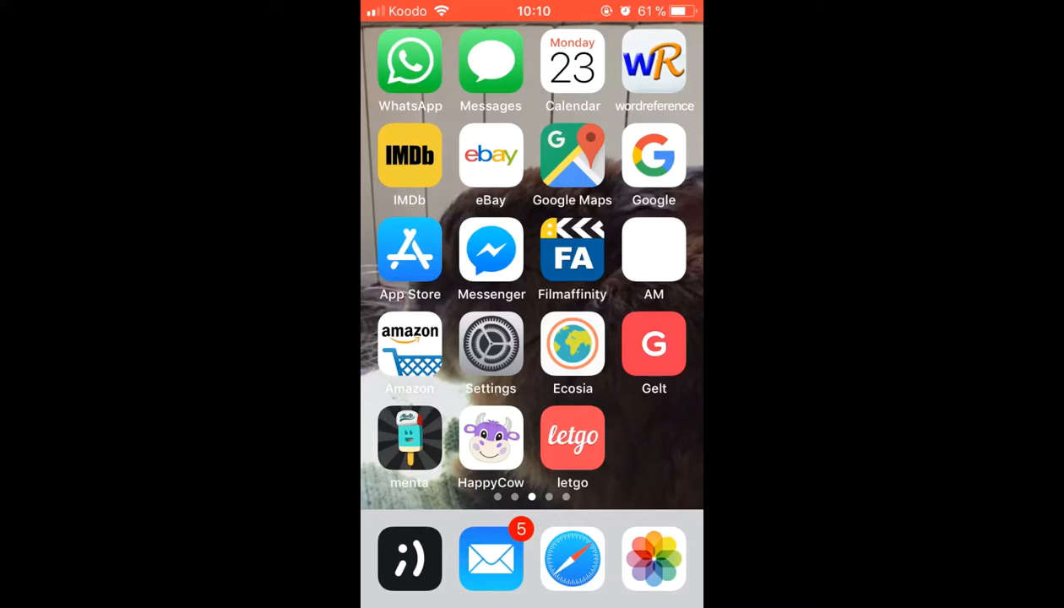
Step: Launch Settings and go to the Display & Brightness page
{"action": "left_click", "coordinate": [490, 344]}
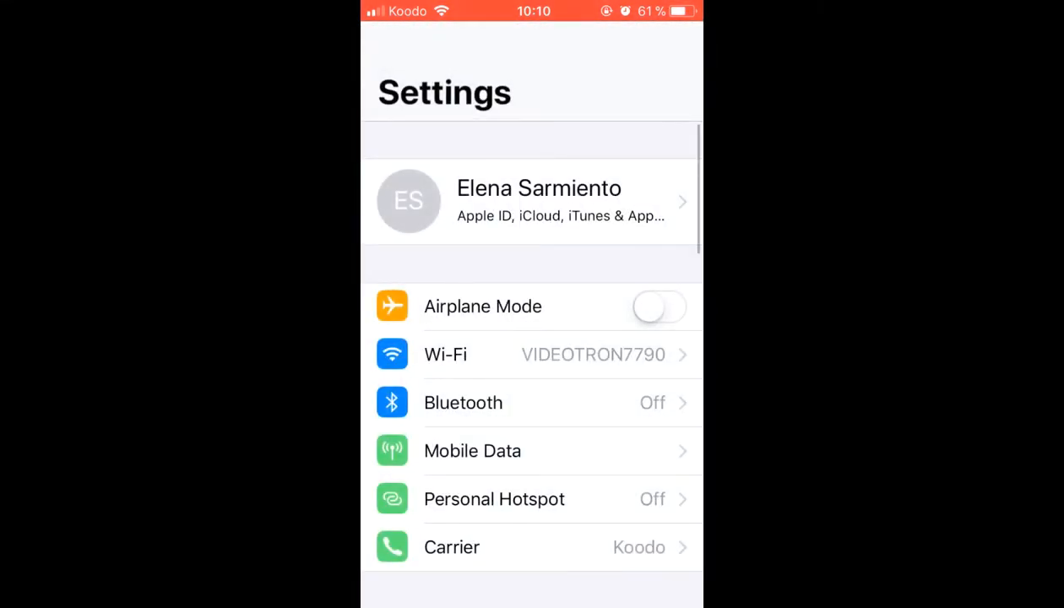
{"action": "scroll", "scroll_direction": "down", "scroll_amount": 3}
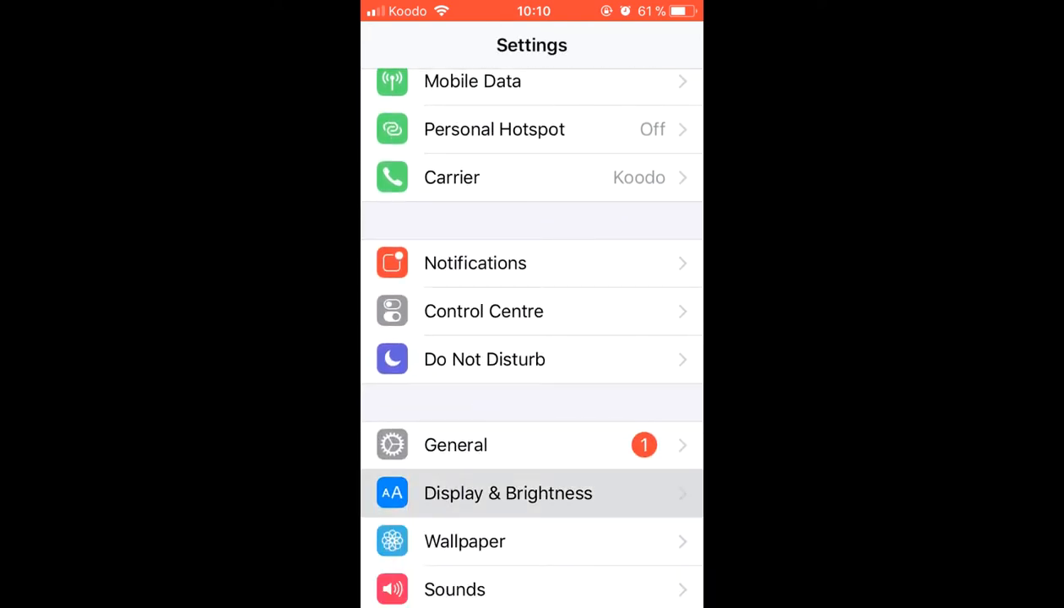
{"action": "left_click", "coordinate": [507, 494]}
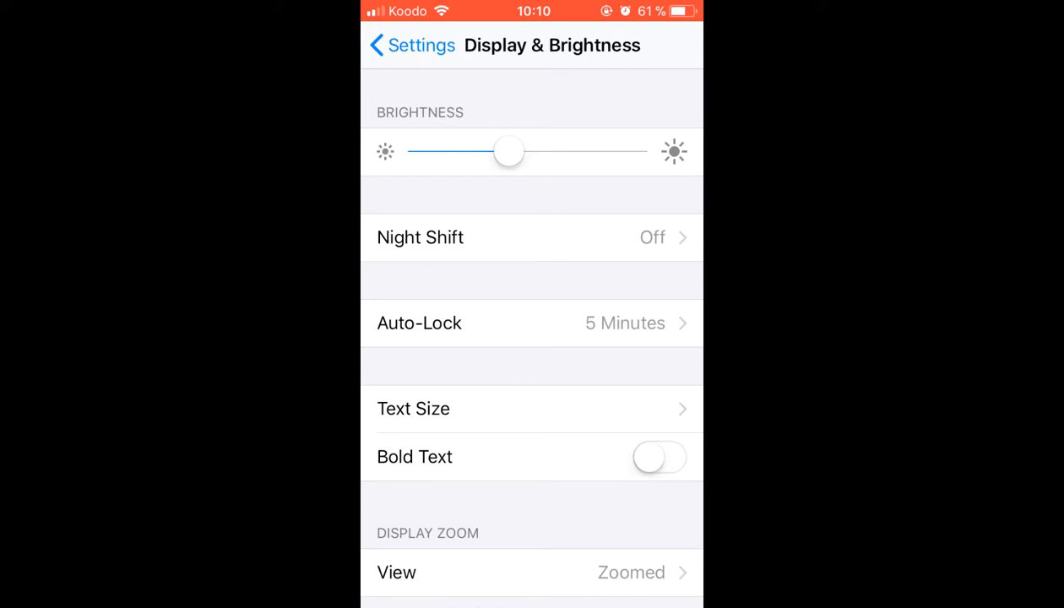
{"action": "left_click", "coordinate": [413, 409]}
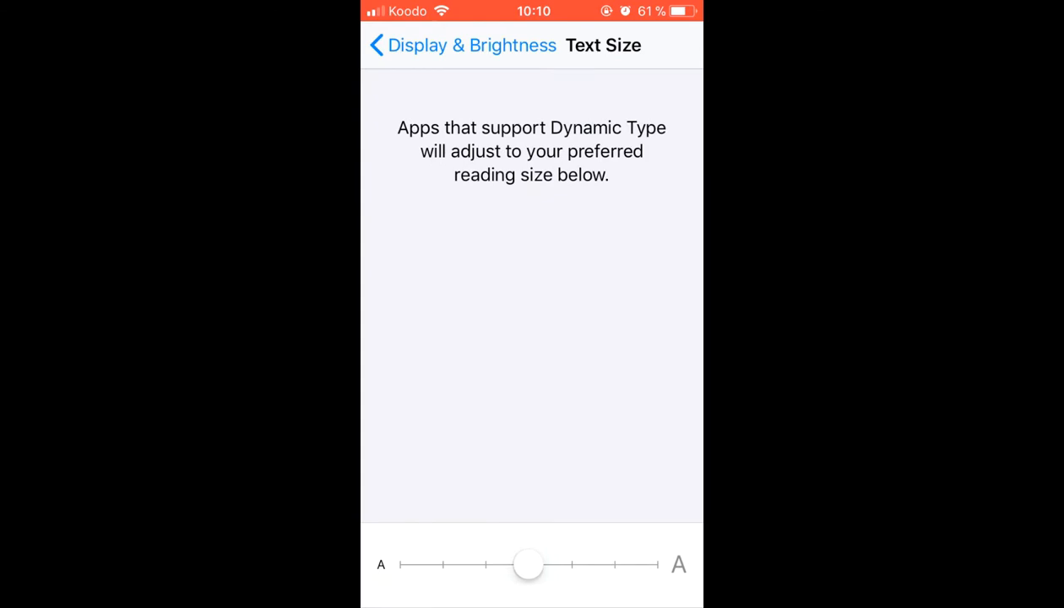
{"action": "left_click_drag", "start_coordinate": [528, 564], "coordinate": [614, 564]}
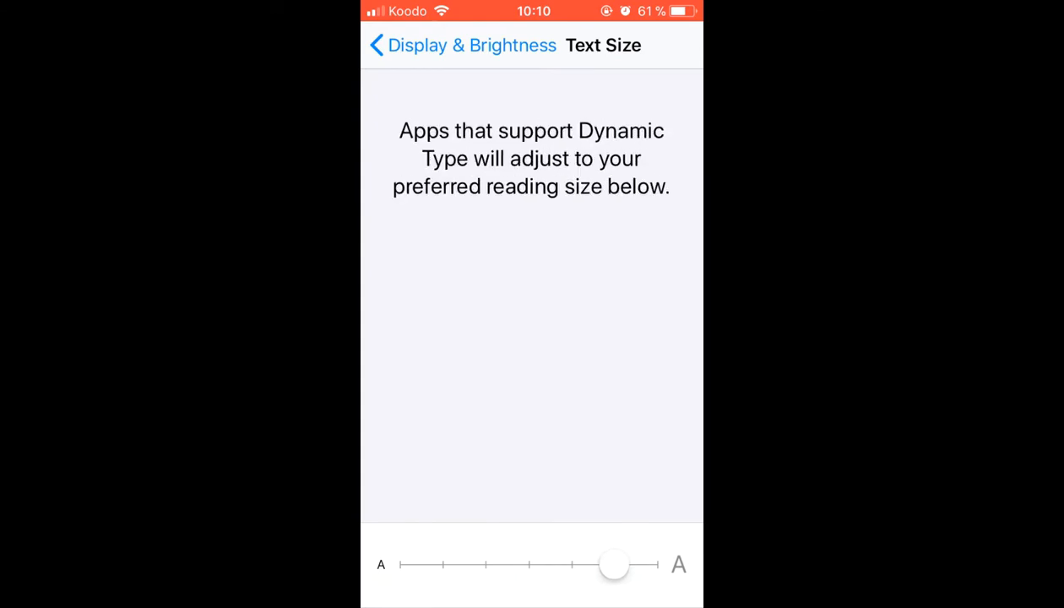
{"action": "left_click_drag", "start_coordinate": [614, 564], "coordinate": [443, 564]}
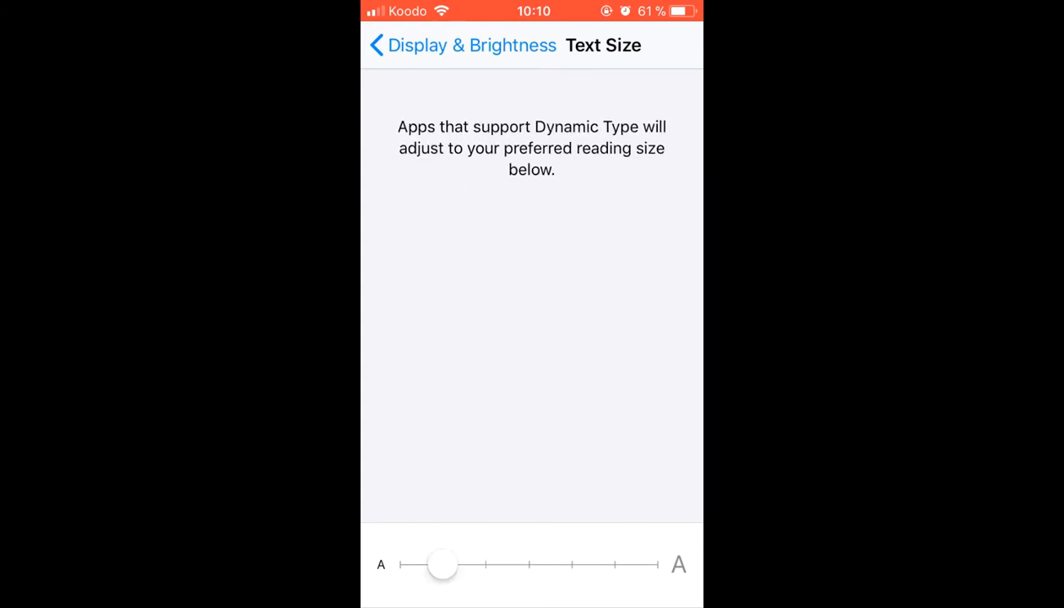
{"action": "left_click_drag", "start_coordinate": [443, 564], "coordinate": [529, 564]}
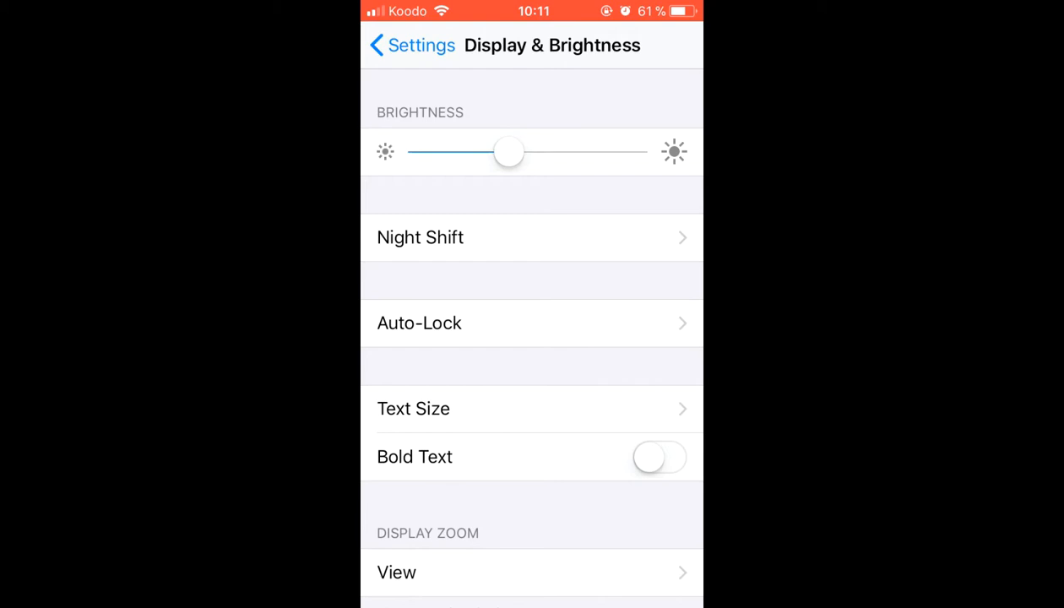
Step: Toggle Bold Text on then off, and scroll down to Display Zoom
{"action": "left_click", "coordinate": [659, 457]}
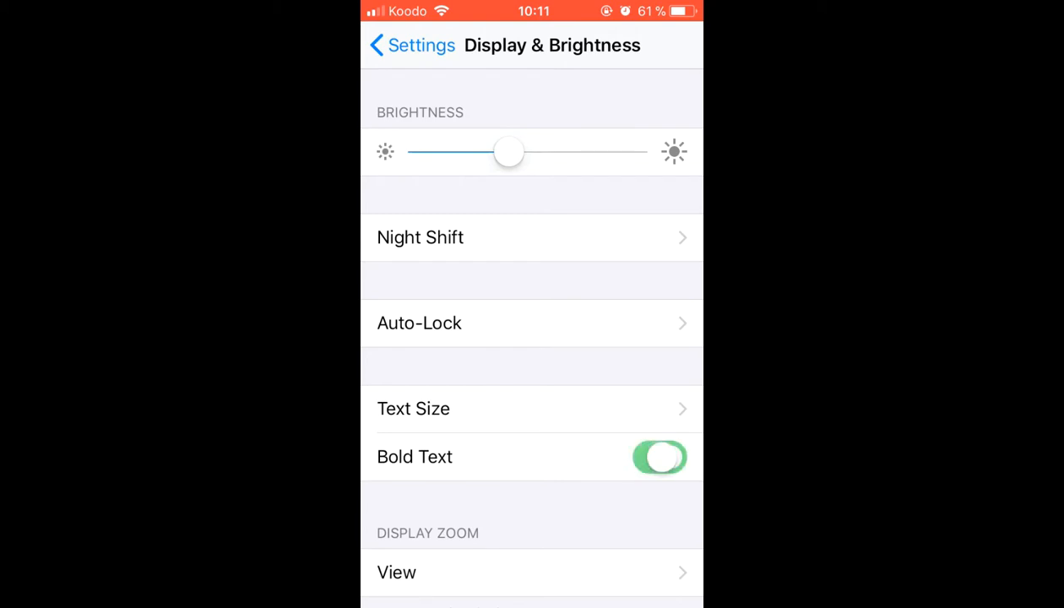
{"action": "left_click", "coordinate": [659, 457]}
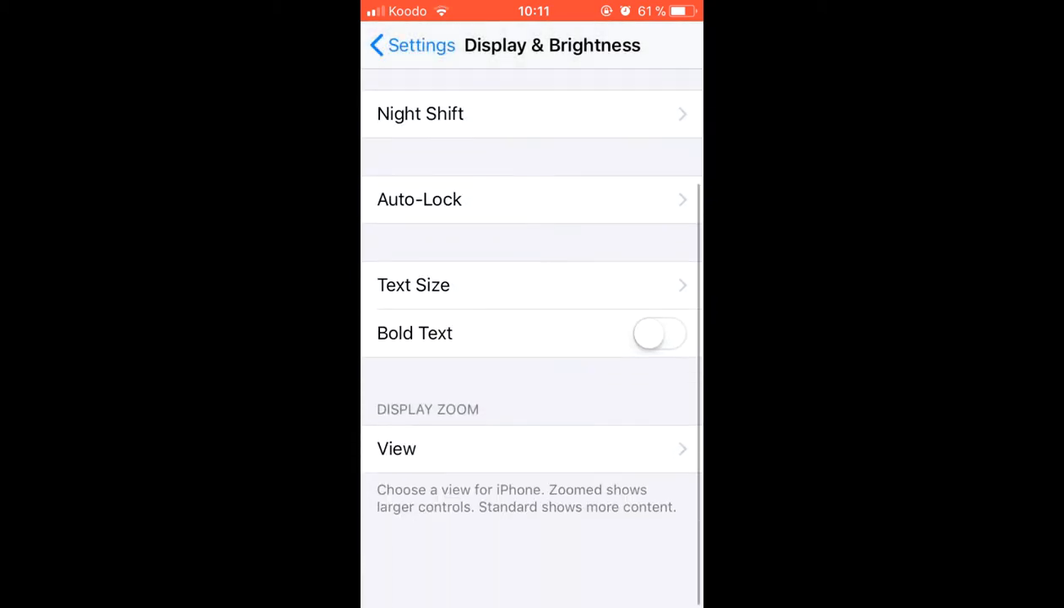
{"action": "scroll", "scroll_direction": "down", "scroll_amount": 3}
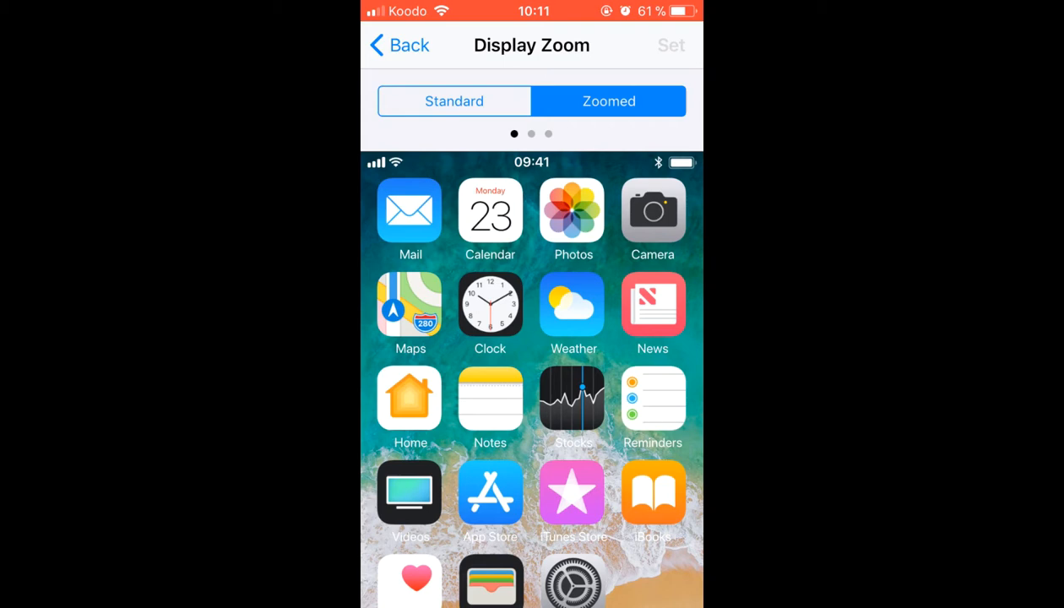
Step: Preview Standard, Zoomed, then Standard again, and cancel without changing Display Zoom
{"action": "left_click", "coordinate": [454, 101]}
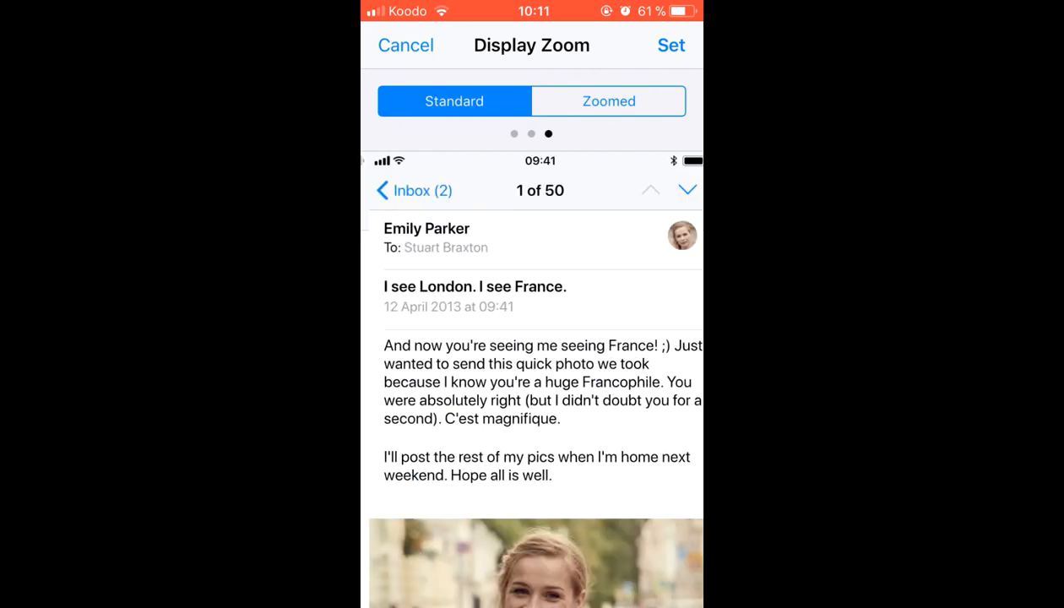
{"action": "left_click", "coordinate": [608, 100]}
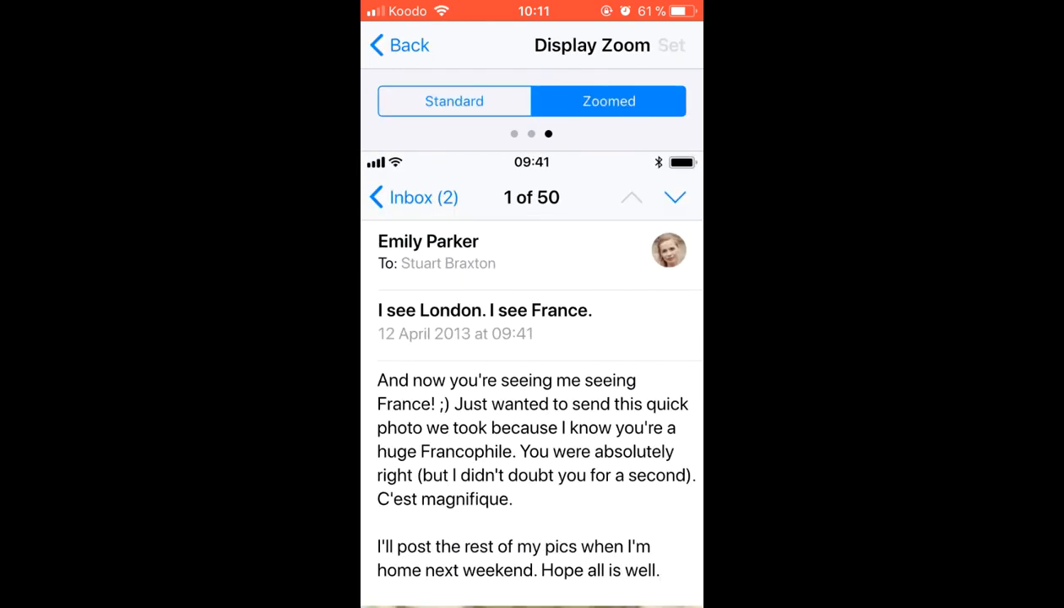
{"action": "left_click", "coordinate": [453, 101]}
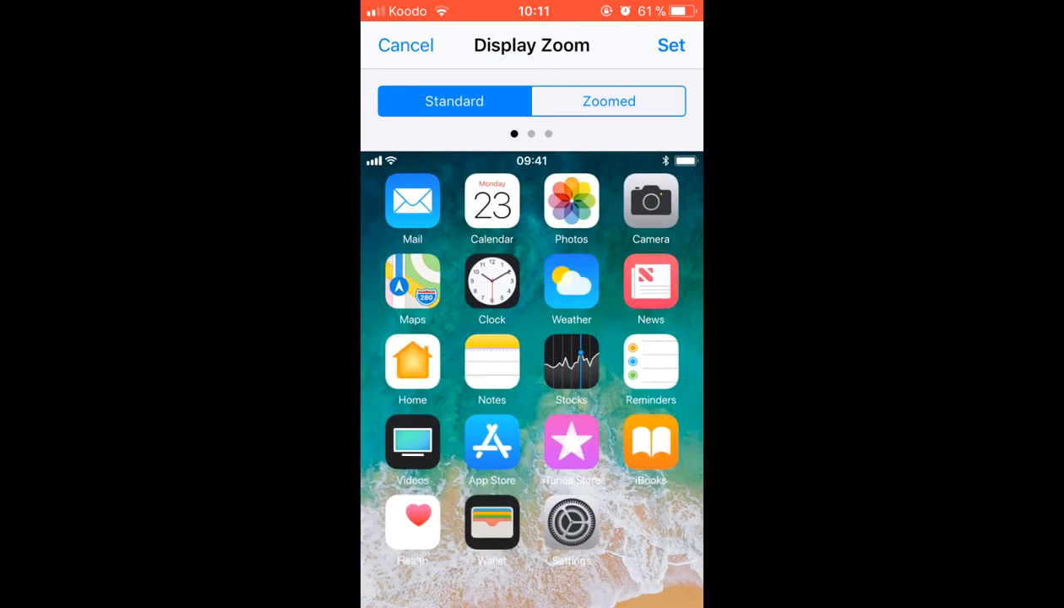
{"action": "left_click", "coordinate": [405, 45]}
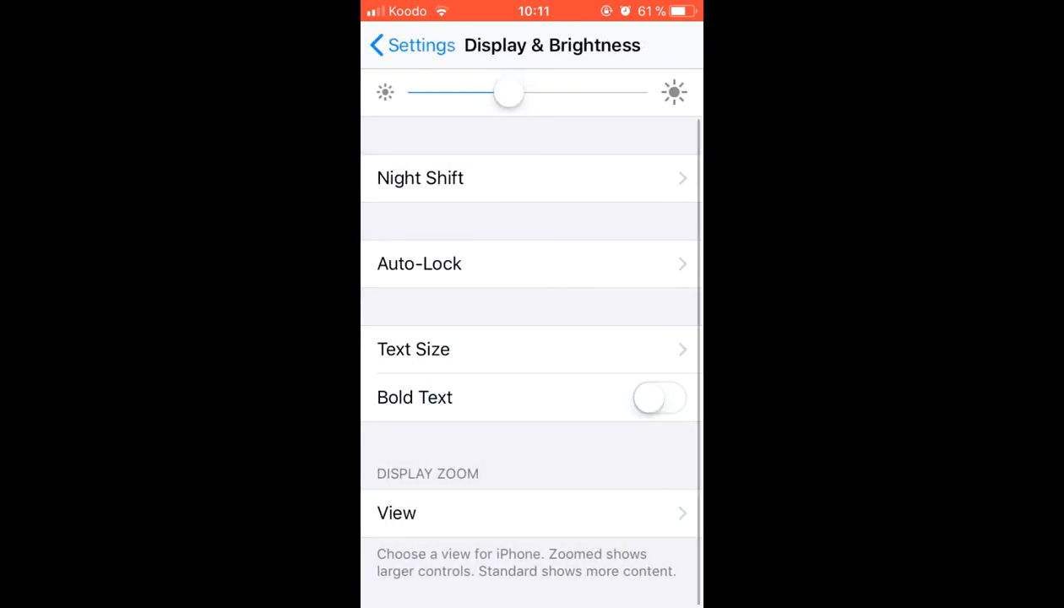